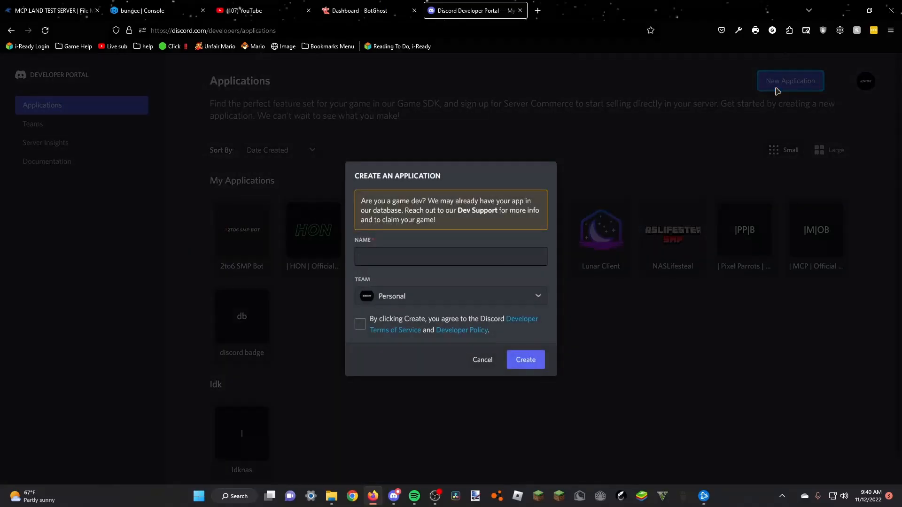
# Create a new Developer Portal application named 'free badge lmao'
pyautogui.click(450, 255)
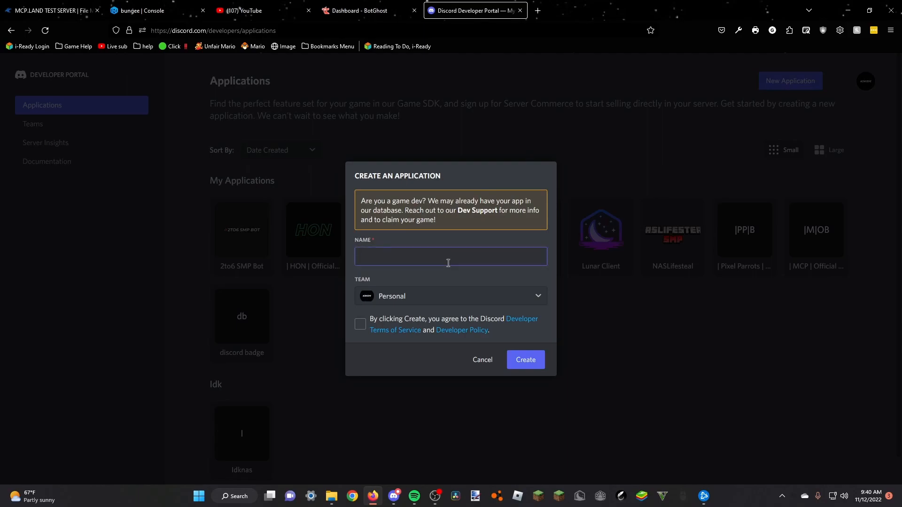
pyautogui.write('free bad')
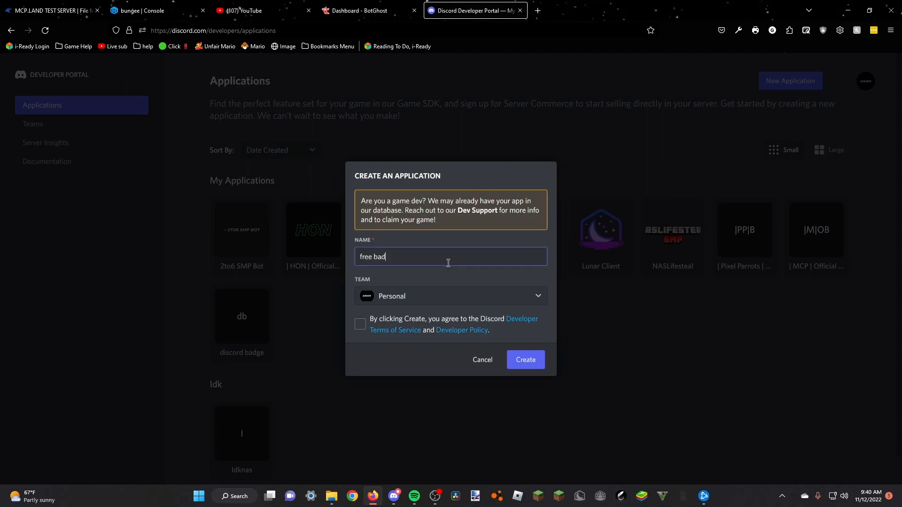
pyautogui.click(525, 360)
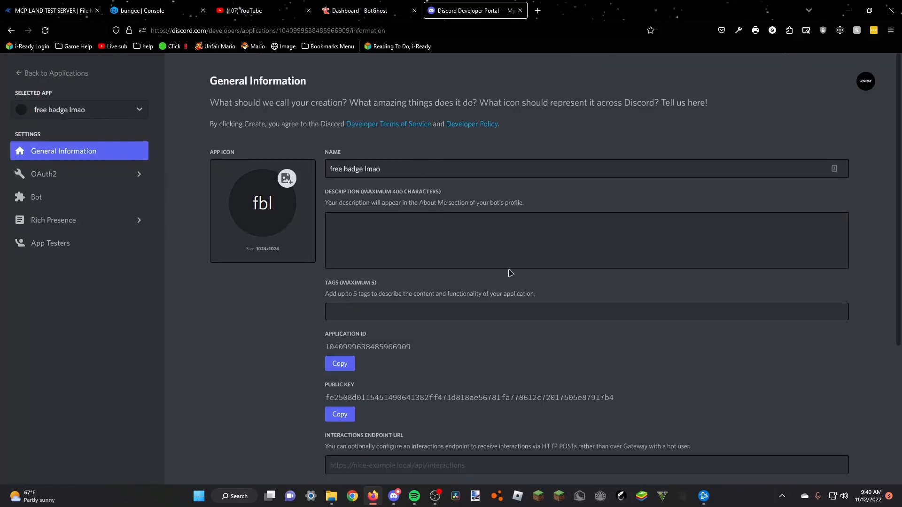
# Add a bot user to the free badge lmao application
pyautogui.click(37, 196)
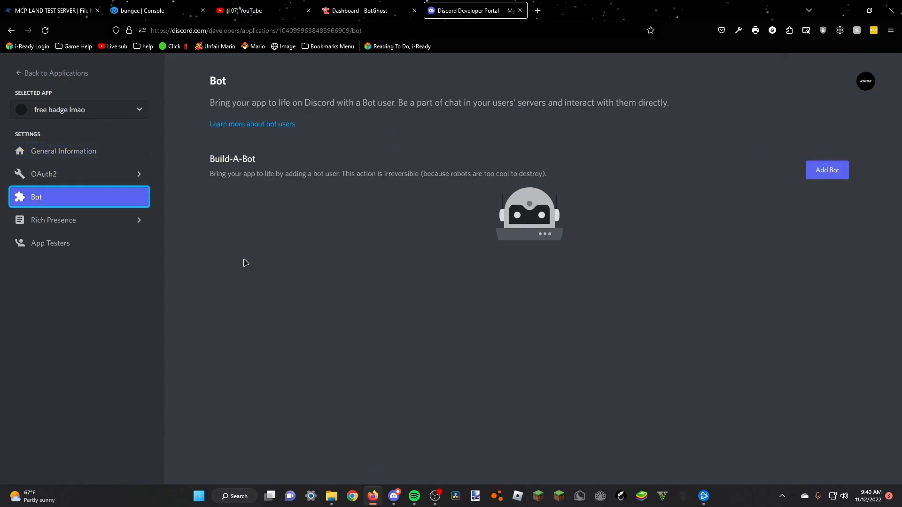
pyautogui.click(827, 170)
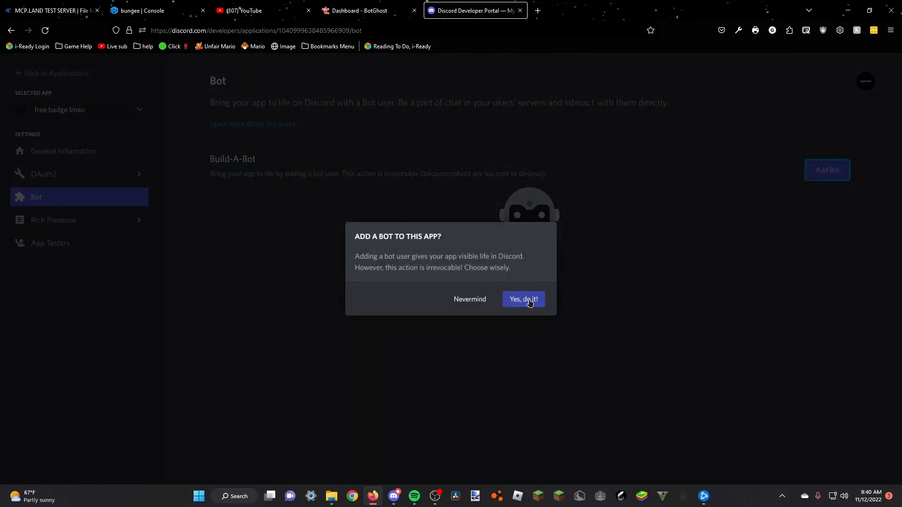
pyautogui.click(523, 299)
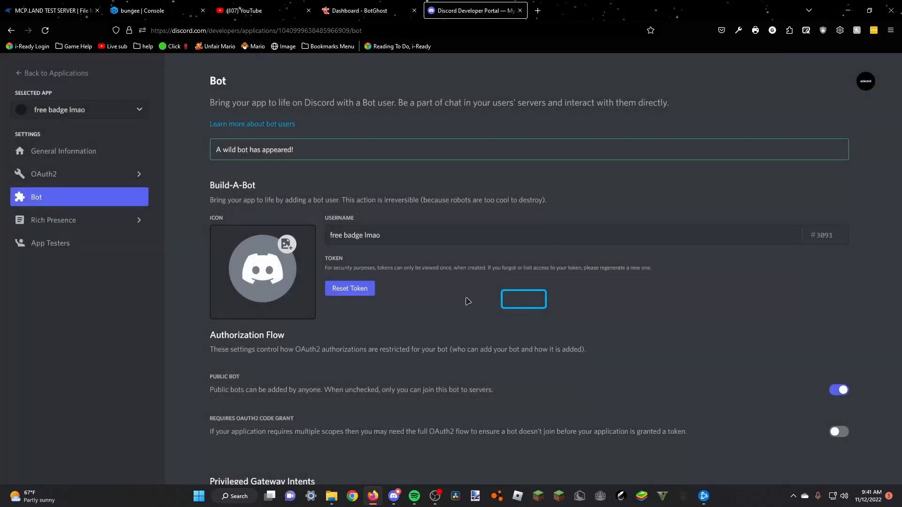
# Enable the Message Content privileged intent and save the changes
pyautogui.scroll(-3)
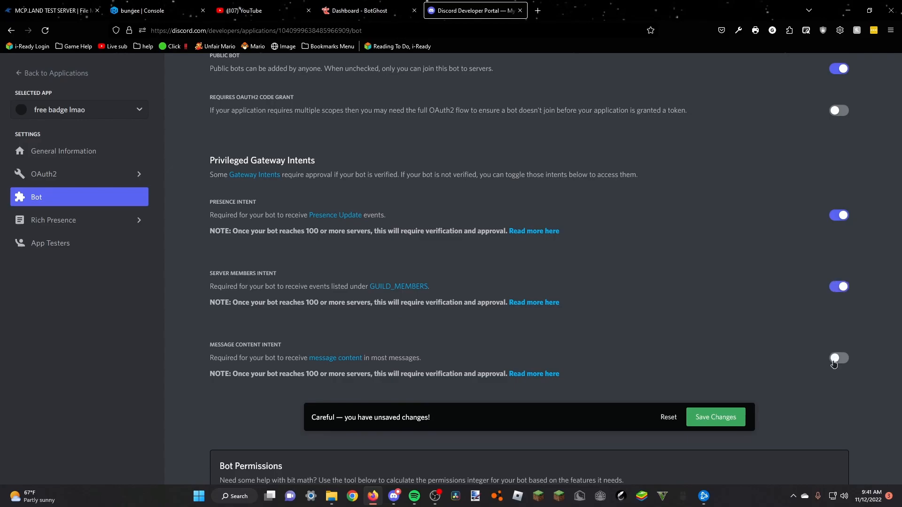
pyautogui.click(838, 358)
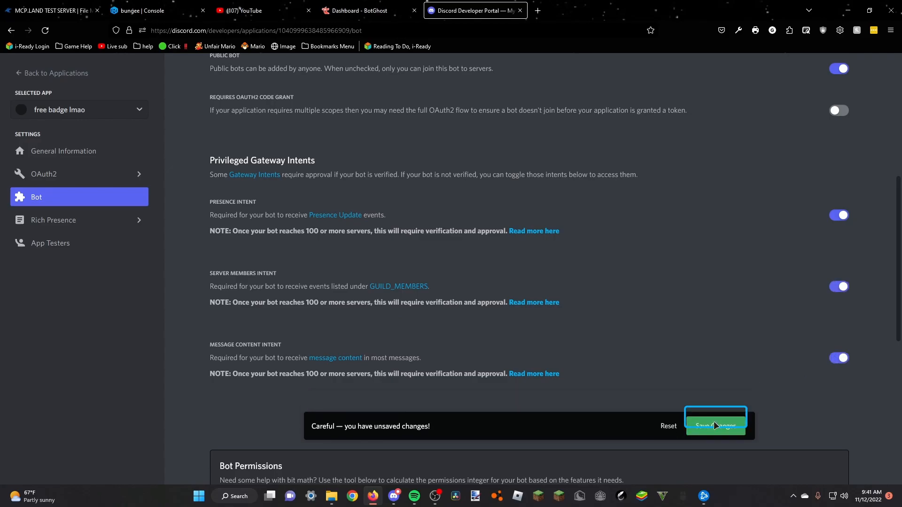
pyautogui.click(716, 425)
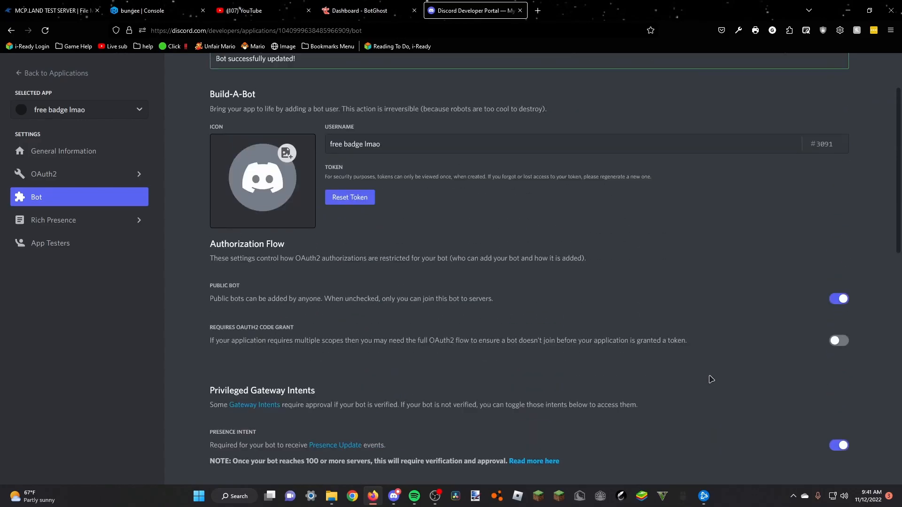
# Reset the bot token, generating a fresh one, and move to the BotGhost dashboard
pyautogui.click(350, 197)
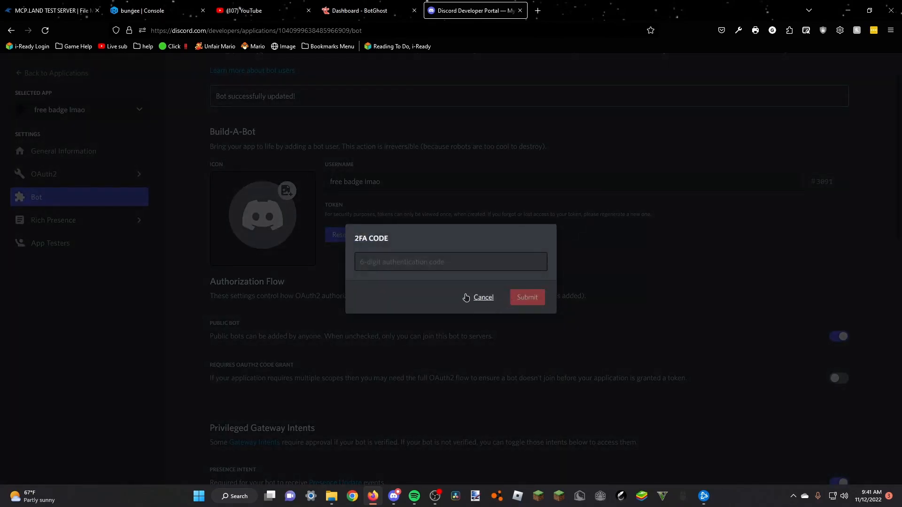
pyautogui.click(526, 298)
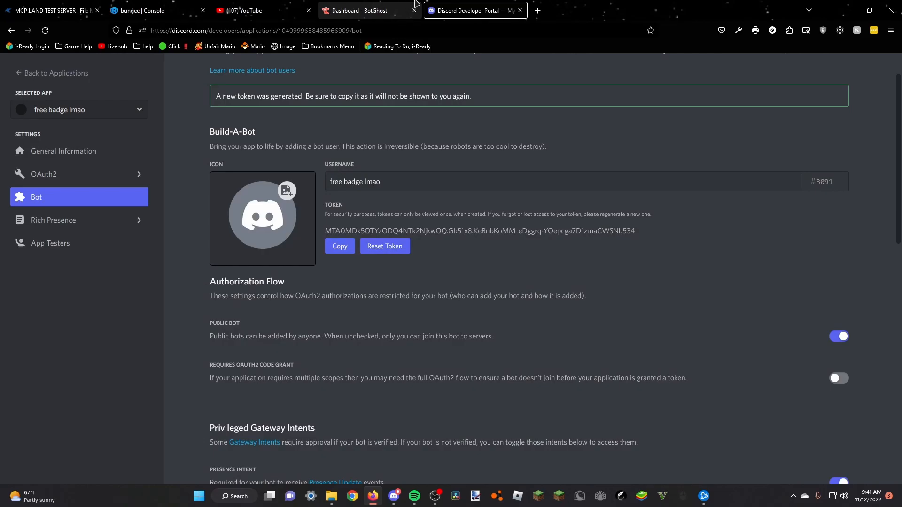
pyautogui.click(368, 10)
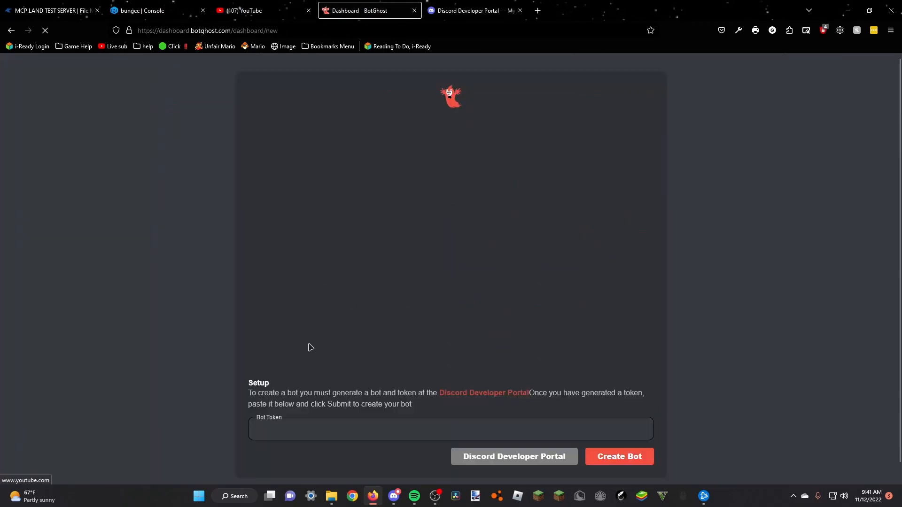
# Create the BotGhost bot from the pasted Discord token and go to Custom Commands
pyautogui.click(347, 429)
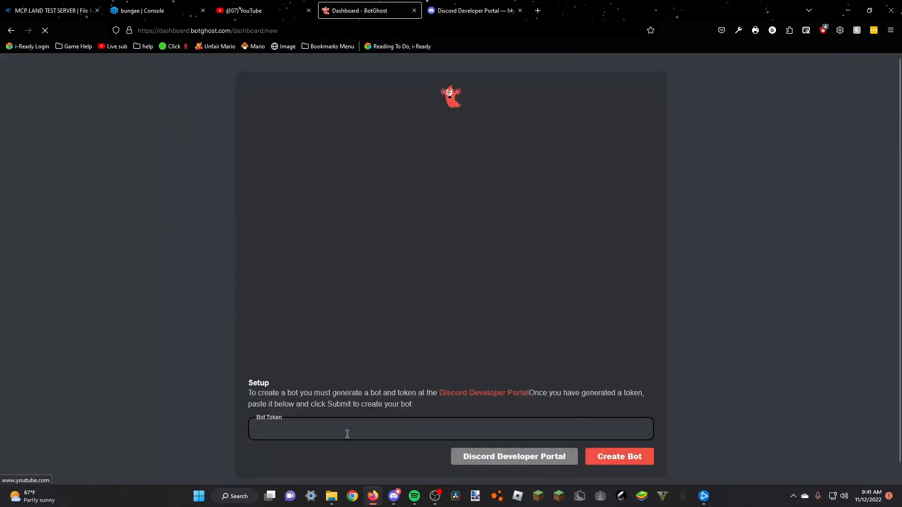
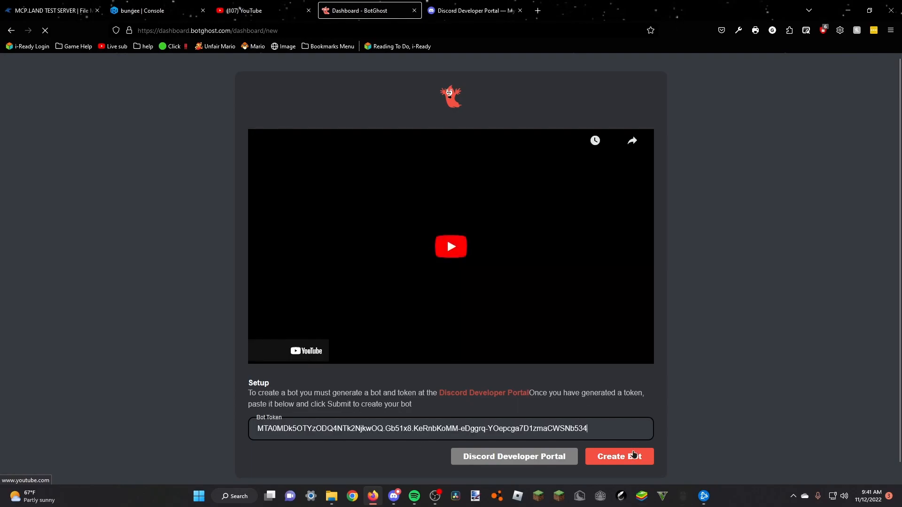
pyautogui.click(620, 457)
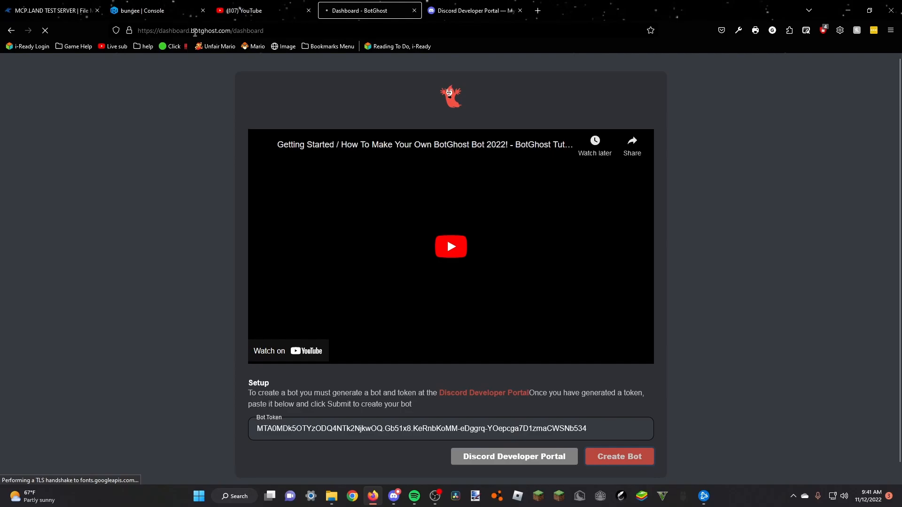
pyautogui.click(620, 457)
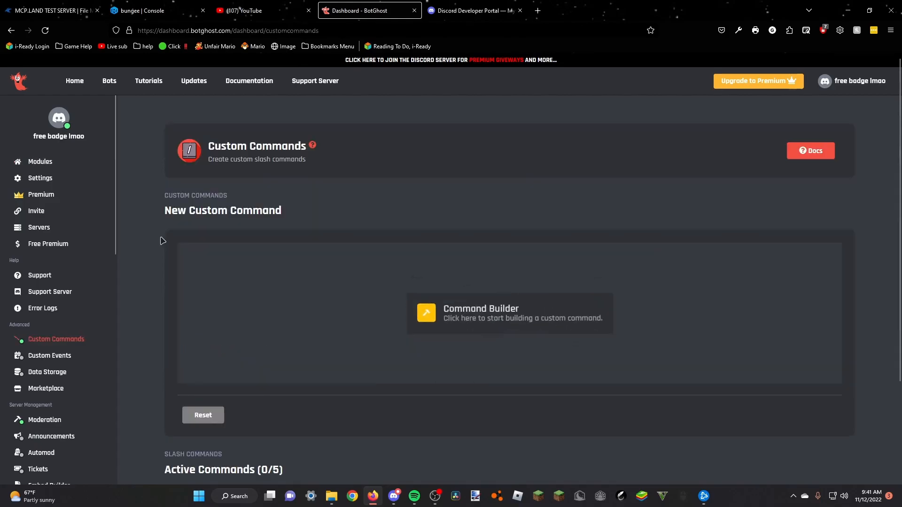
# Start a new custom command and add an Embed Reply block linked to the slash node
pyautogui.click(509, 313)
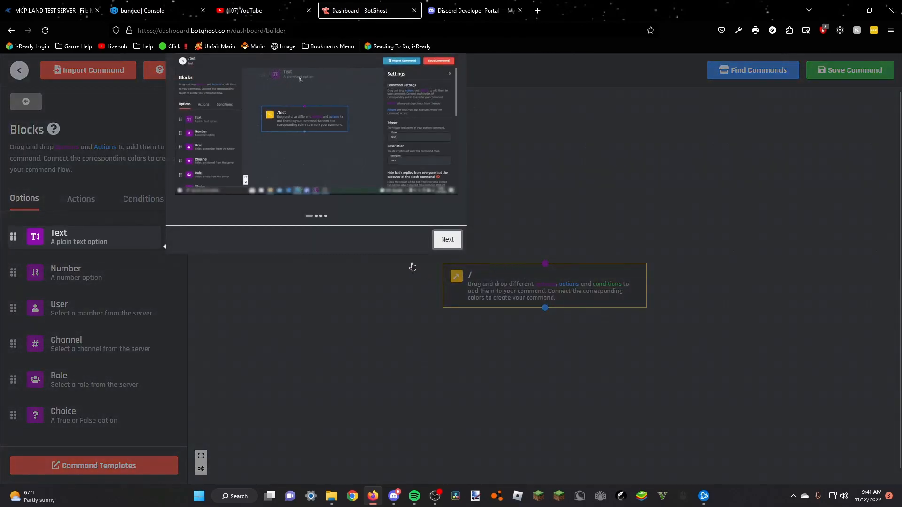
pyautogui.click(447, 239)
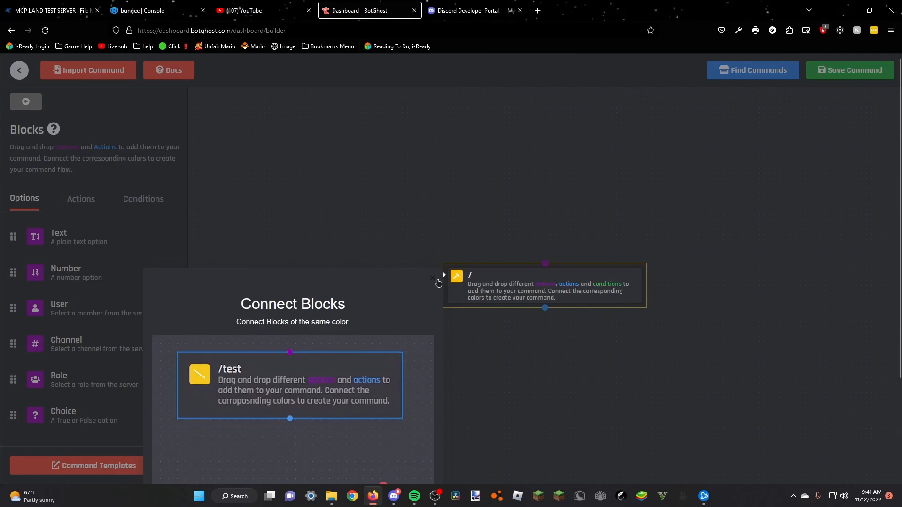
pyautogui.click(81, 198)
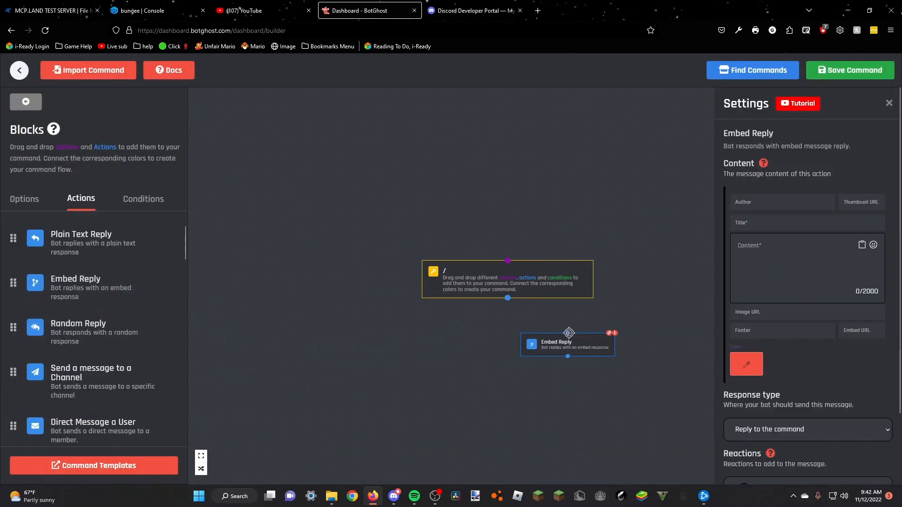
pyautogui.moveTo(507, 298); pyautogui.dragTo(568, 334)
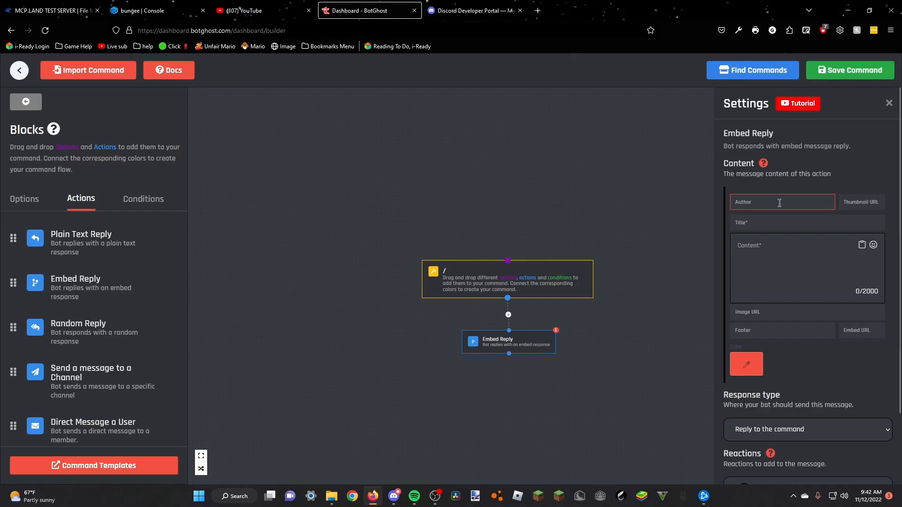
# Fill the embed with author 'hi' and title 'ur g'; saving fails without a trigger
pyautogui.write('hi')
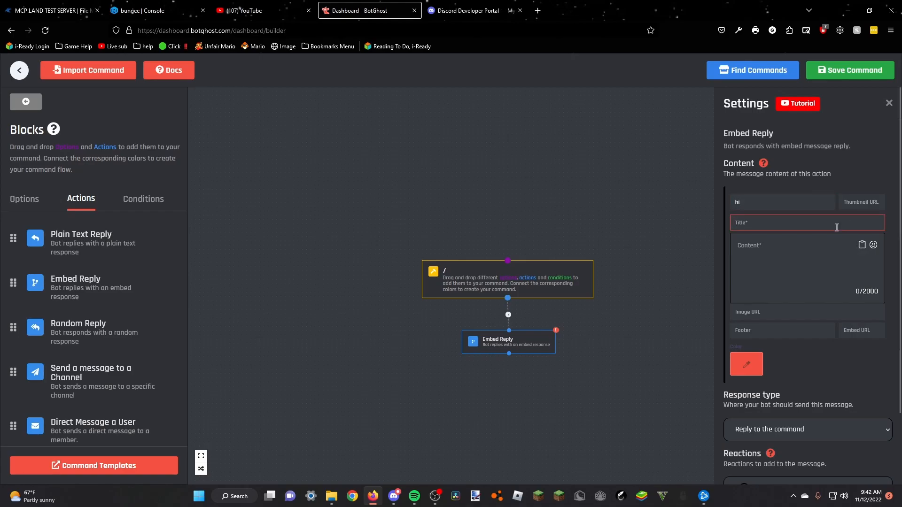
pyautogui.write('ur g')
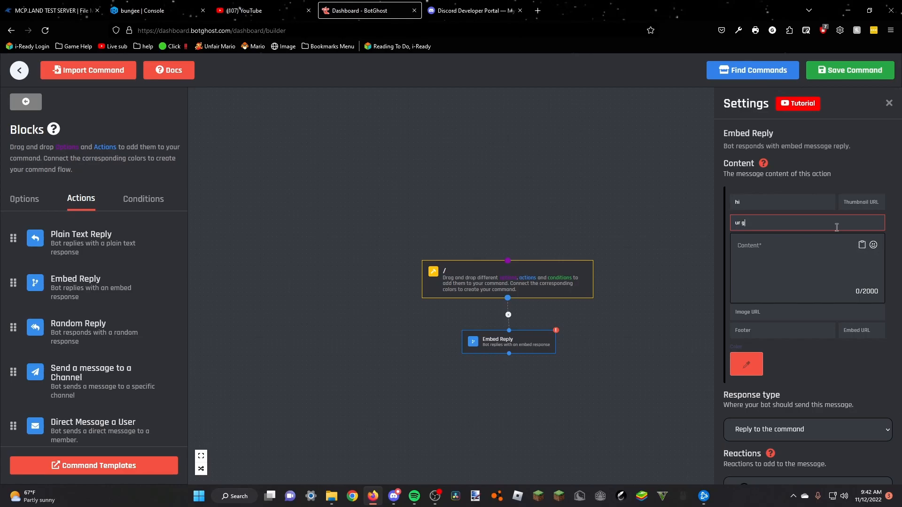
pyautogui.click(849, 70)
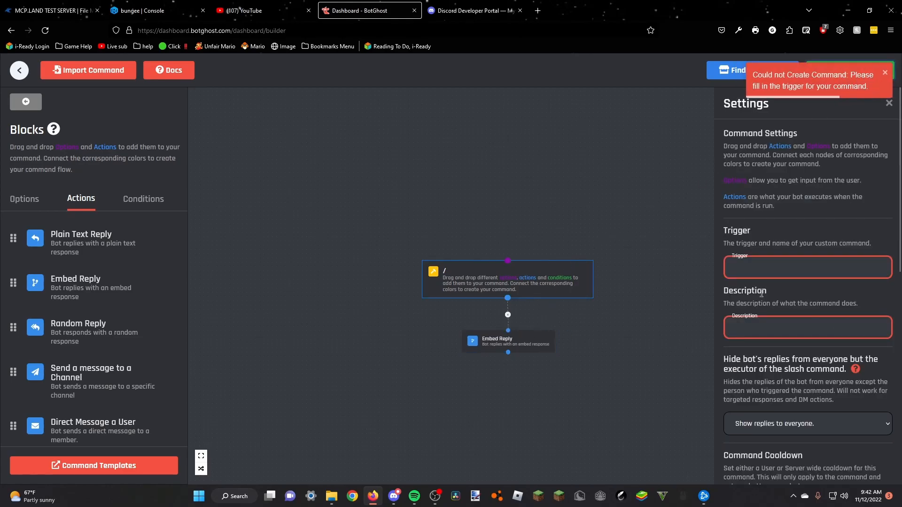
# Save the command with trigger 'badge' and description 's'
pyautogui.click(807, 267)
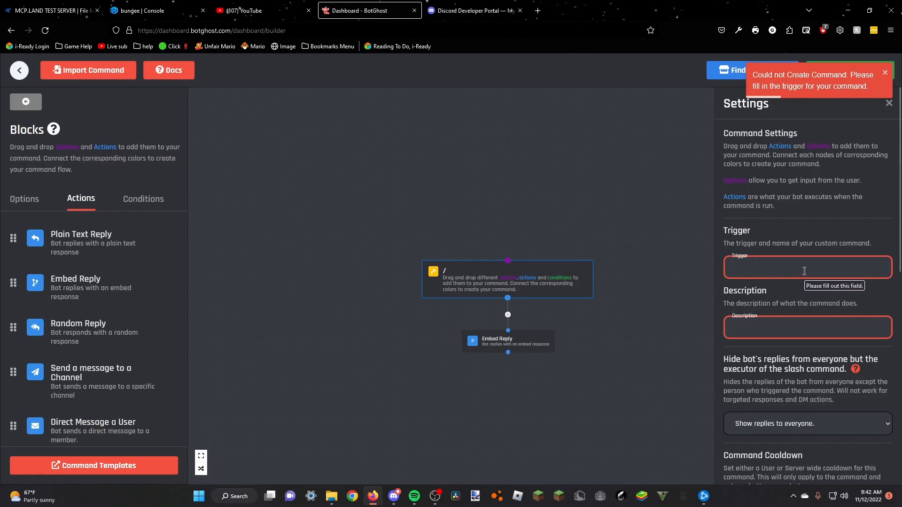
pyautogui.click(805, 266)
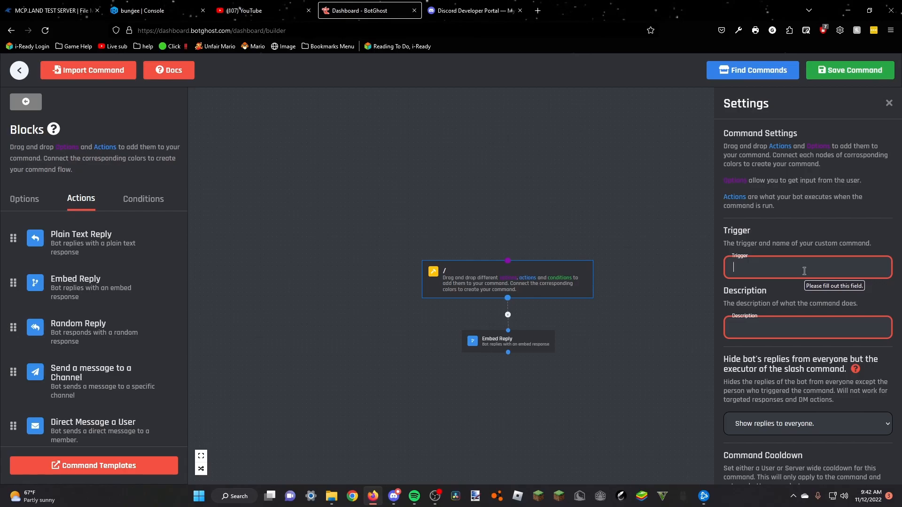
pyautogui.write('badge')
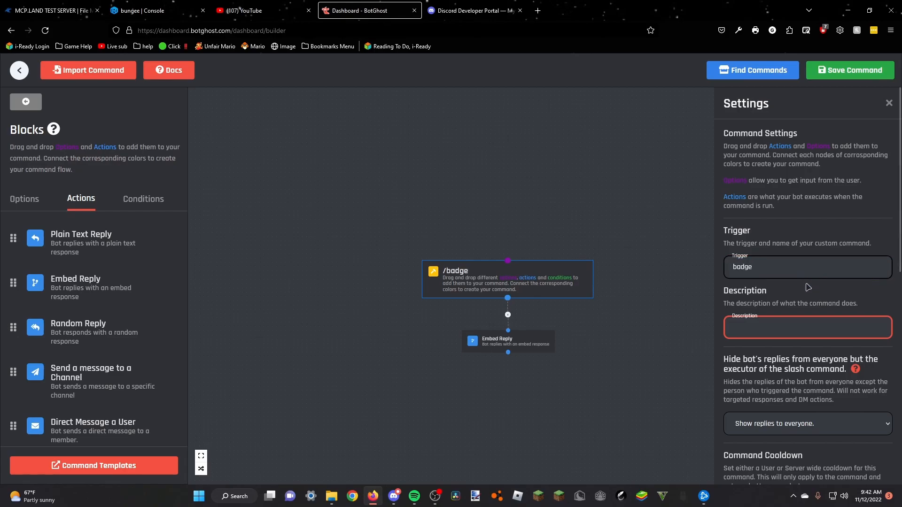
pyautogui.write('s')
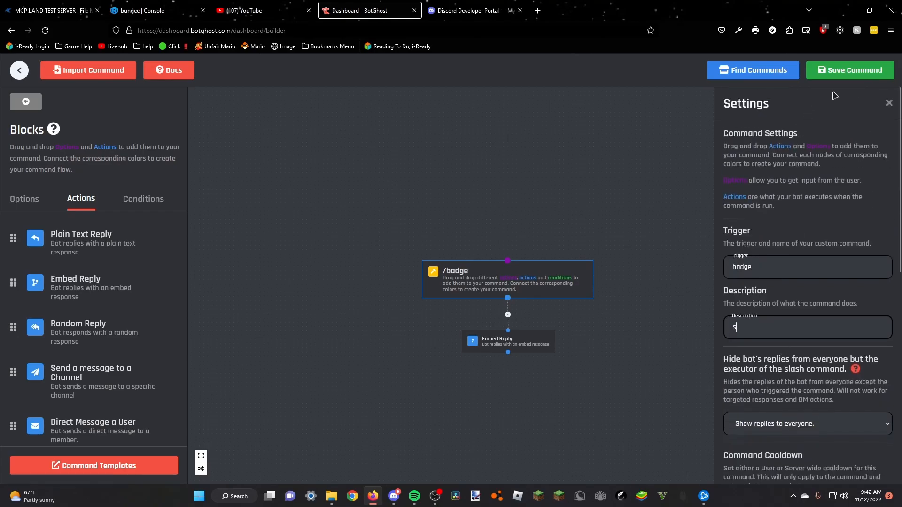
pyautogui.click(850, 70)
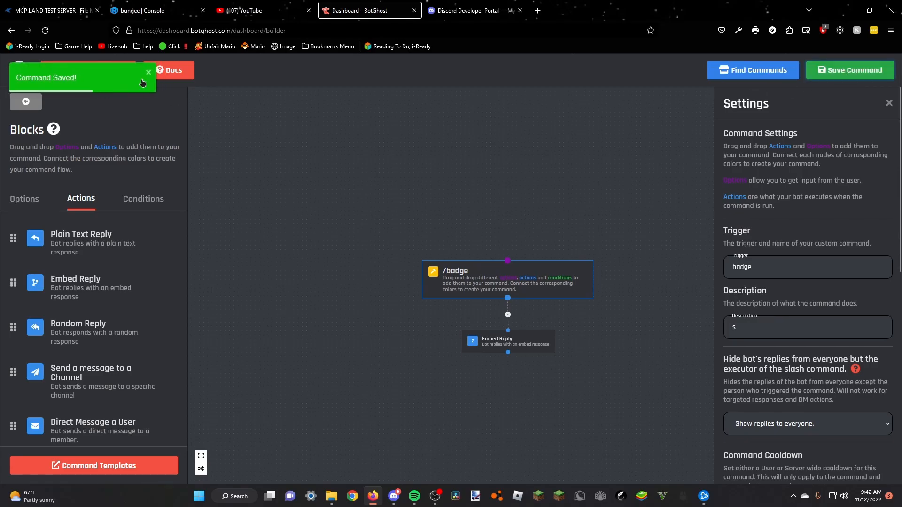
# Leave the command builder back to the active slash commands list
pyautogui.click(19, 70)
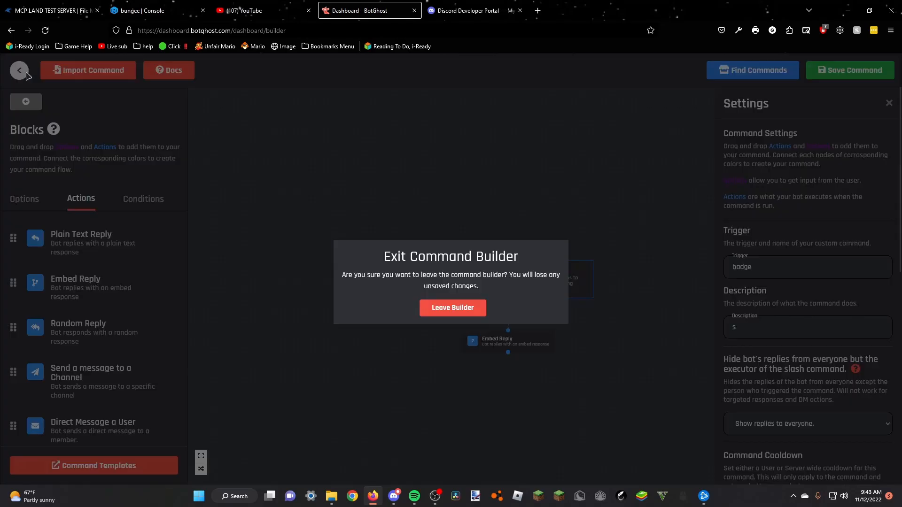
pyautogui.click(452, 308)
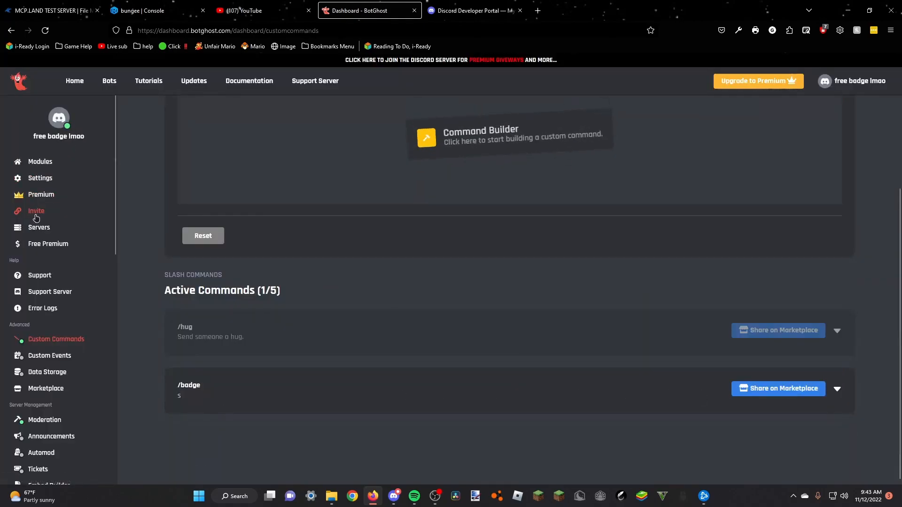
# Invite the bot to 2to6 SMP Server with Administrator rights and pass the hCaptcha
pyautogui.click(36, 211)
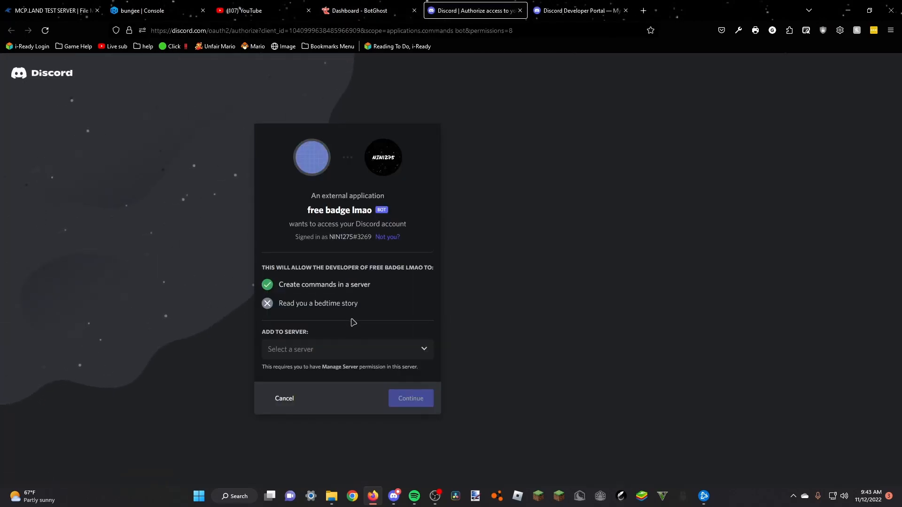
pyautogui.click(347, 350)
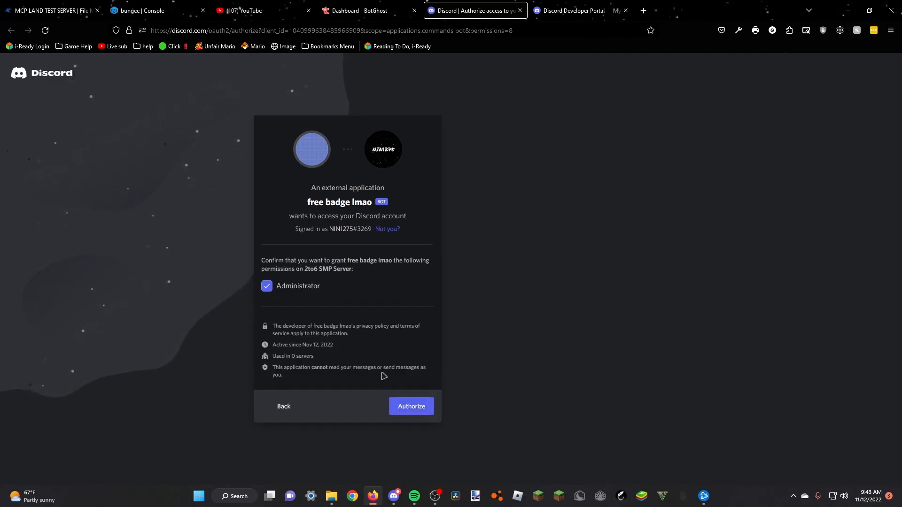
pyautogui.click(410, 406)
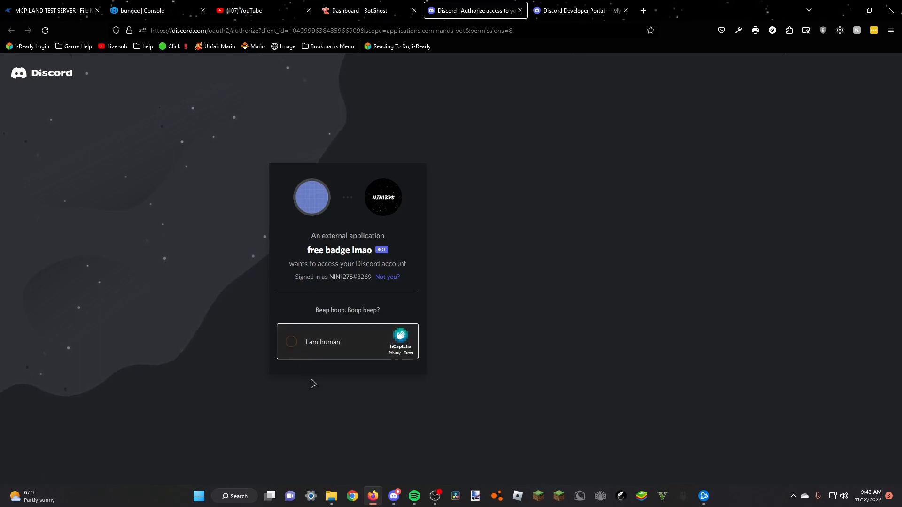
pyautogui.click(291, 342)
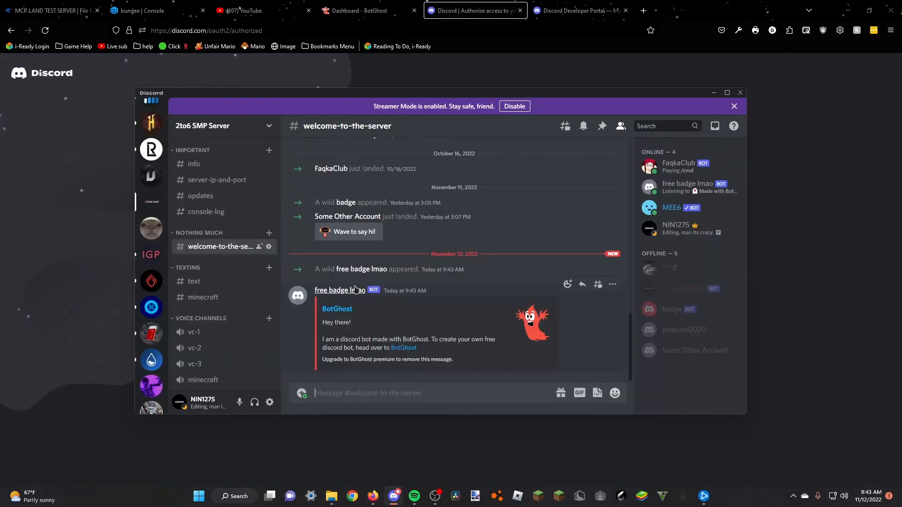
pyautogui.moveTo(631, 283)
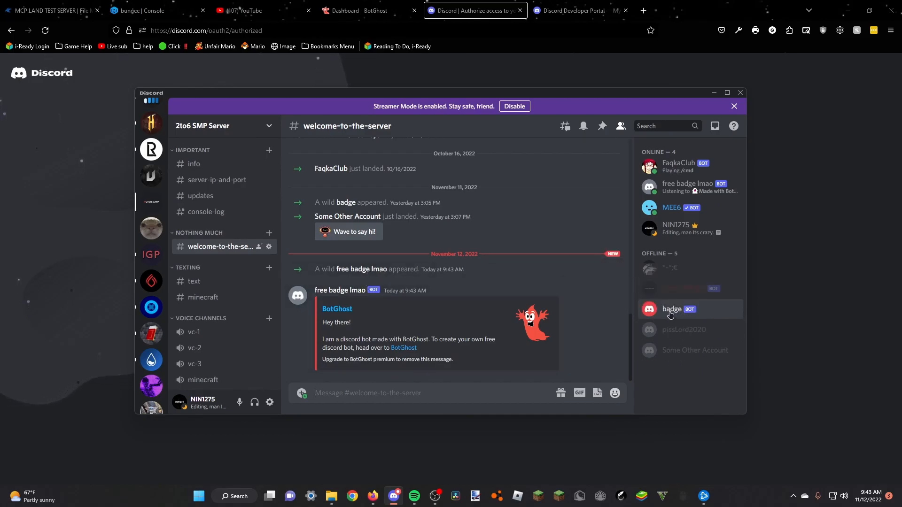
# Check the bot's profile in the server member list and return to BotGhost
pyautogui.click(672, 309)
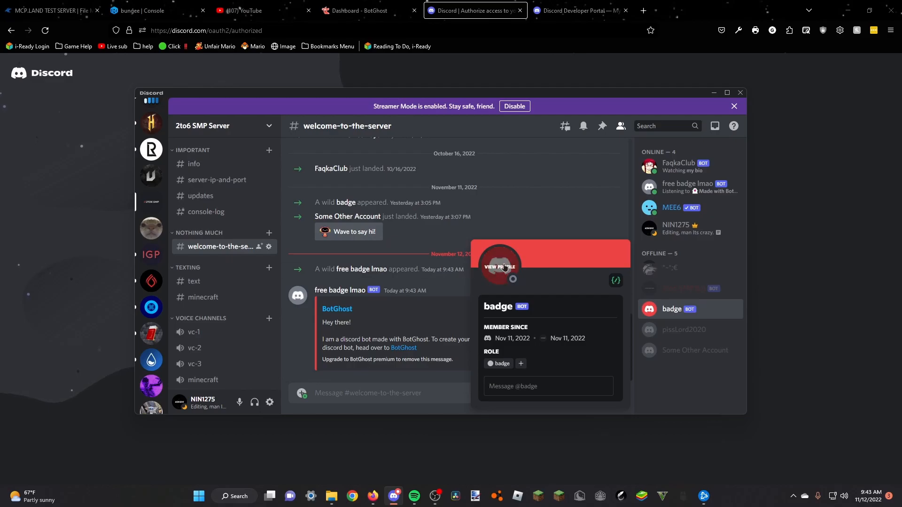
pyautogui.click(368, 10)
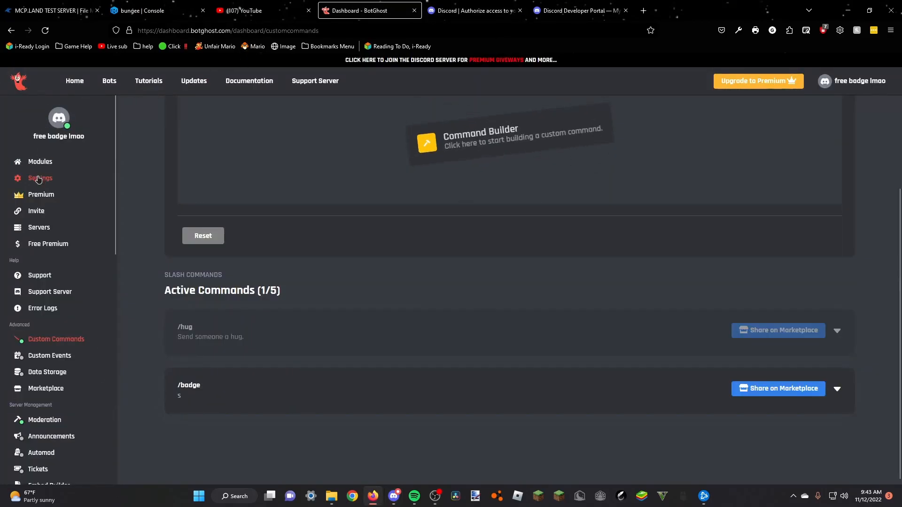
# Restart the free badge lmao bot from BotGhost Settings and return to Discord
pyautogui.click(41, 179)
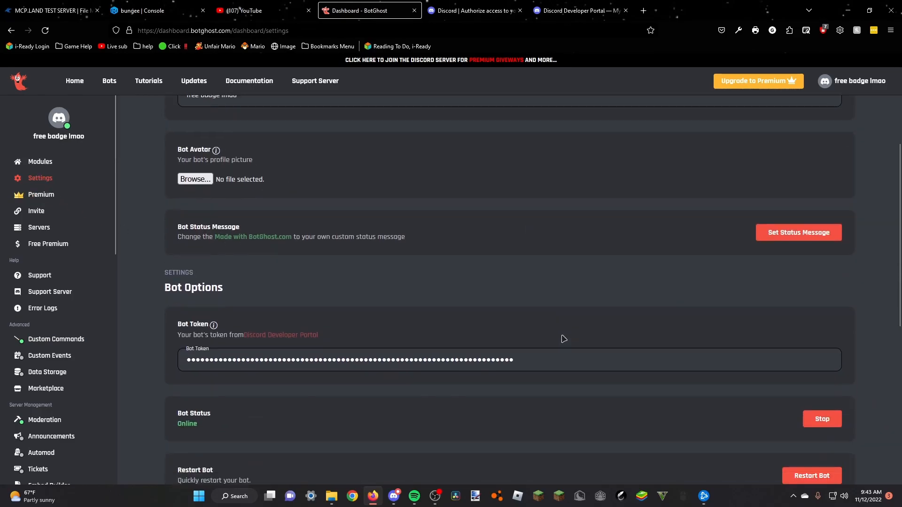
pyautogui.click(811, 476)
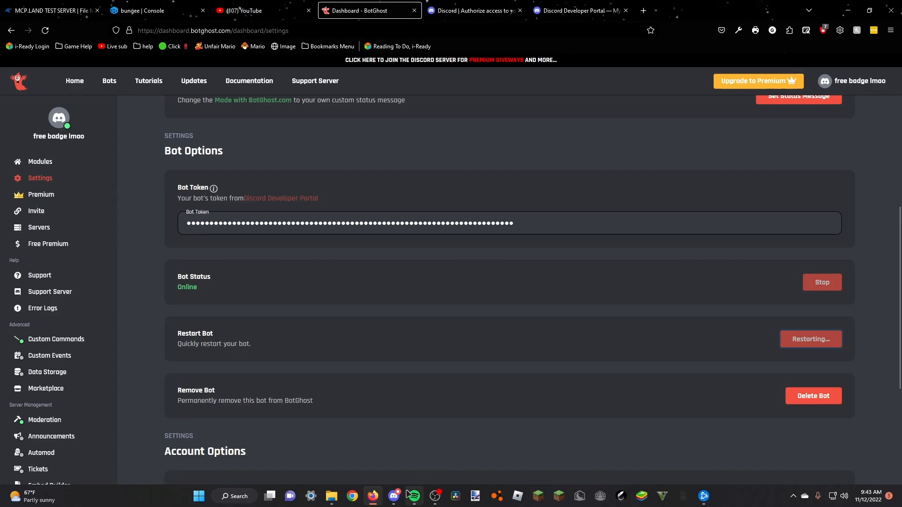
pyautogui.click(394, 499)
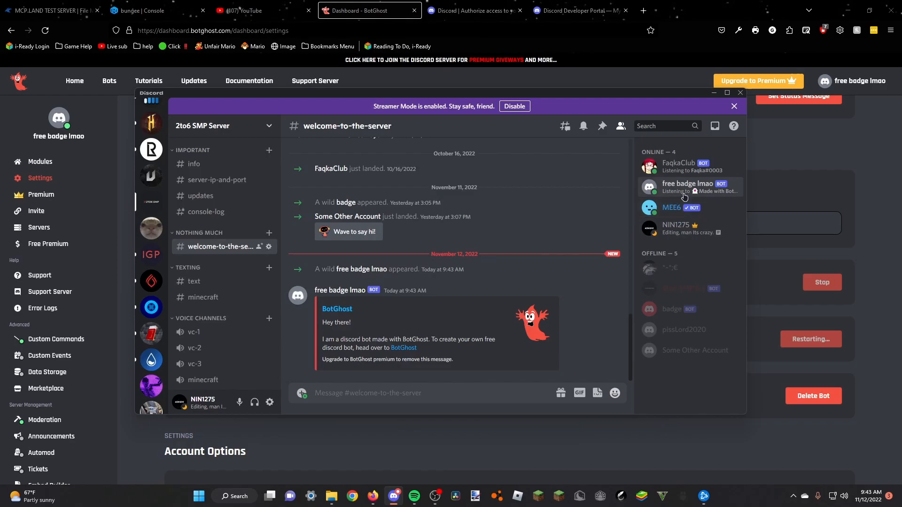
# In the #text channel, bring up the slash-command list showing free badge lmao's /badge
pyautogui.click(686, 187)
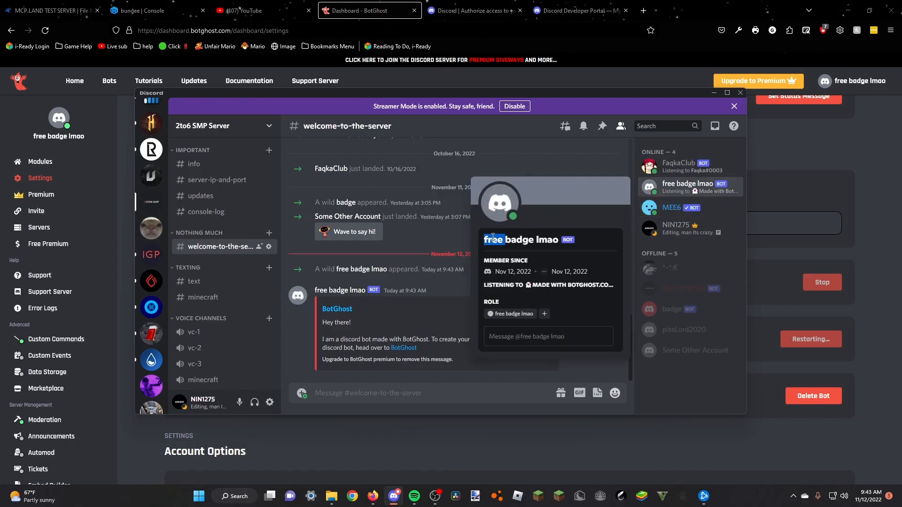
pyautogui.click(194, 281)
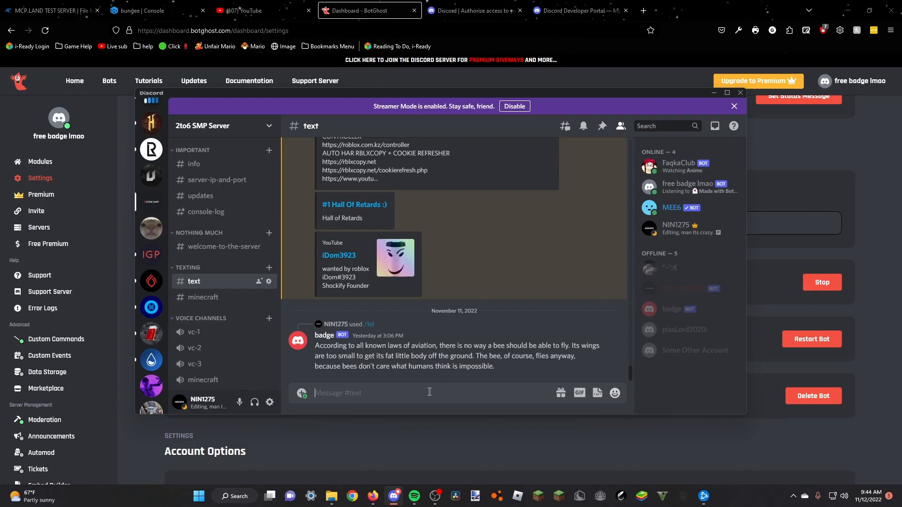
pyautogui.write('/')
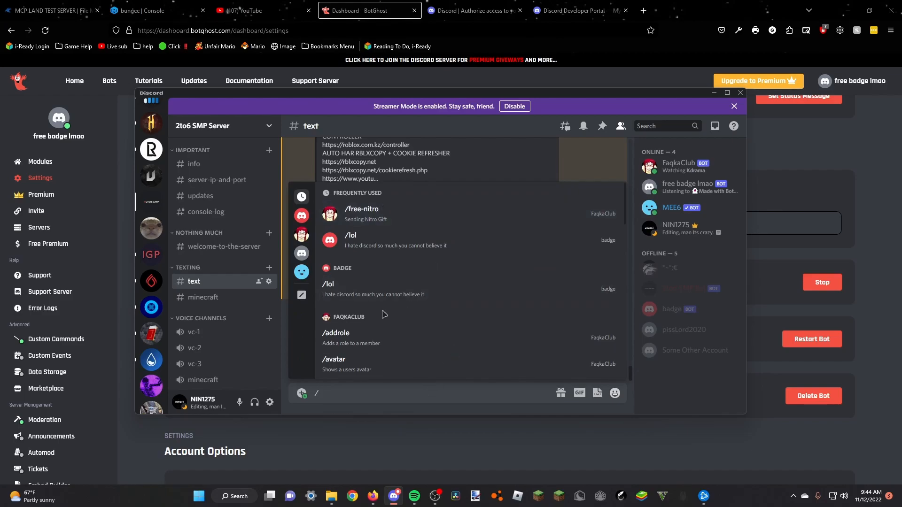
pyautogui.write('/')
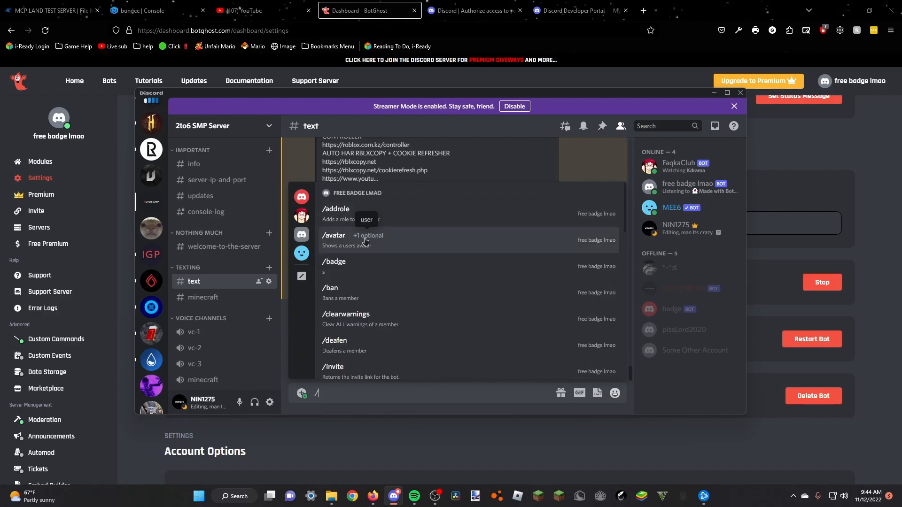
pyautogui.scroll(-3)
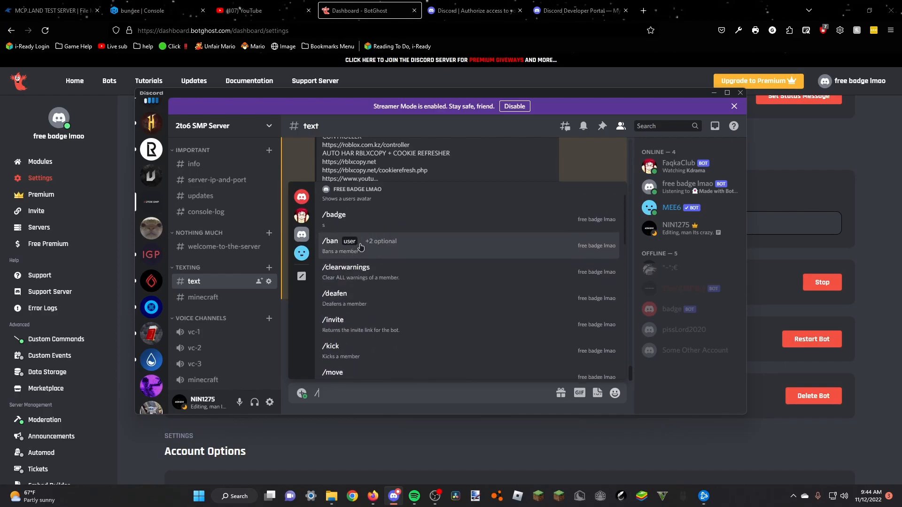